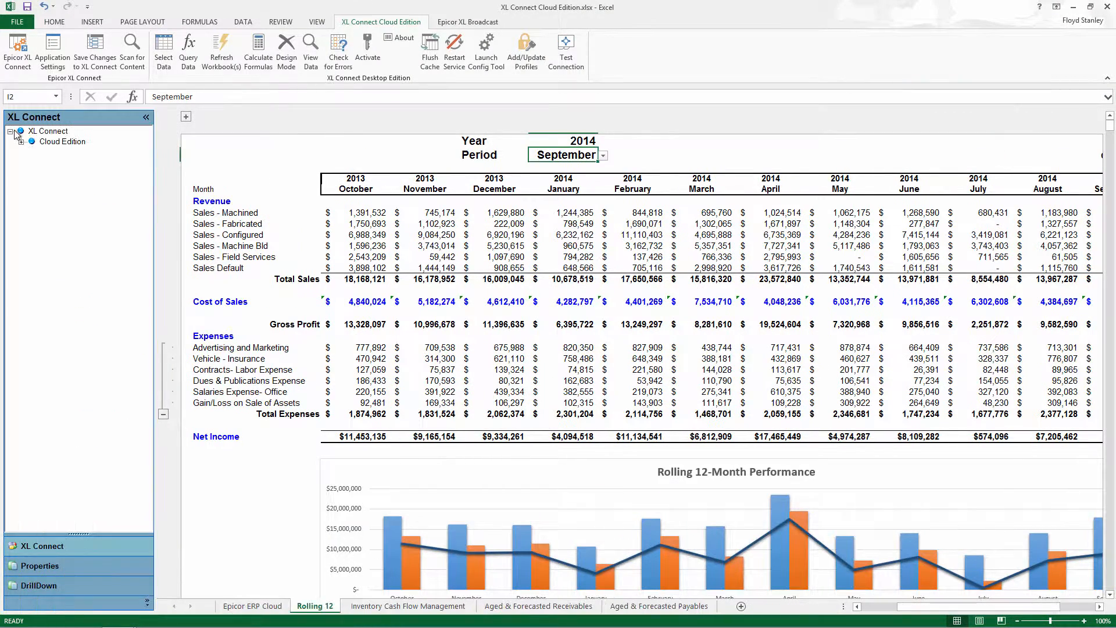
- Expand Cloud Edition, Lists and Project Accounting in the XL Connect tree, then collapse the navigation pane
left_click(23, 141)
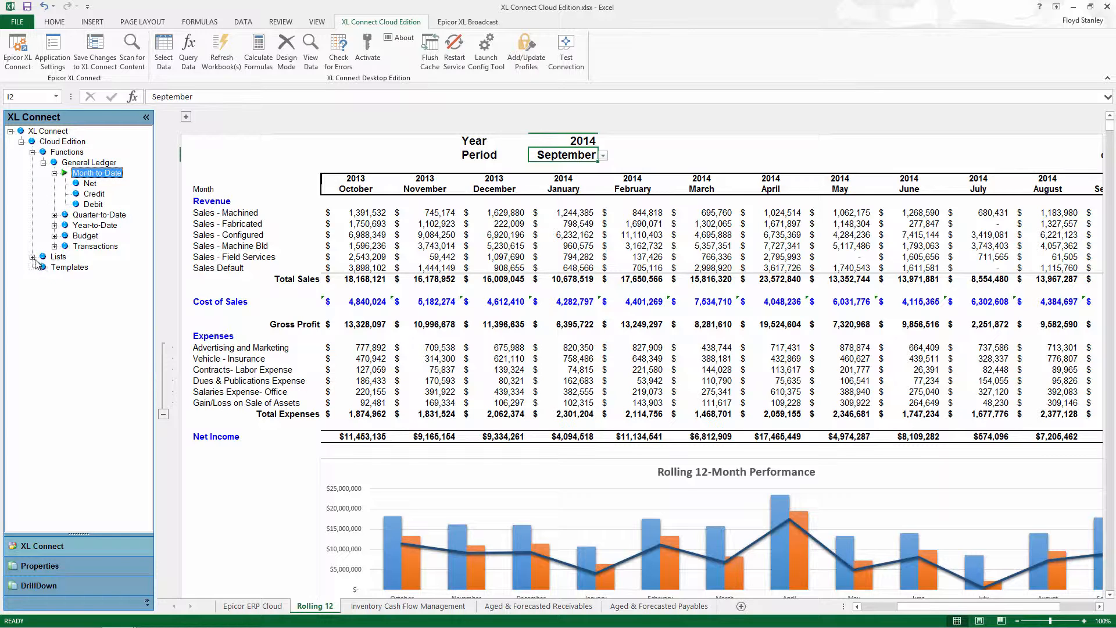
left_click(34, 256)
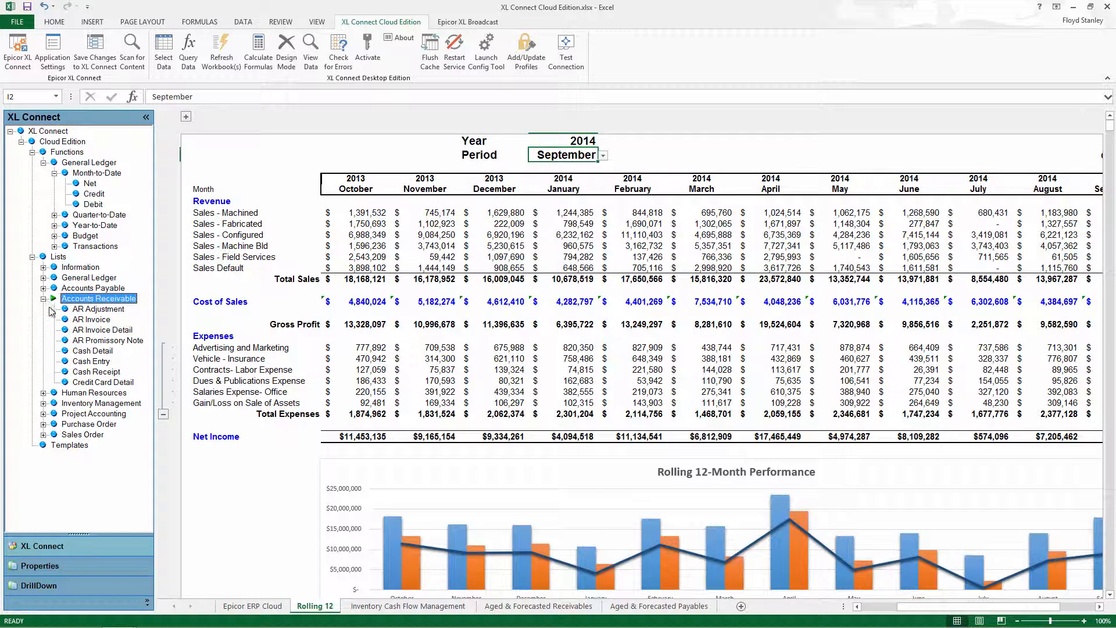
left_click(45, 414)
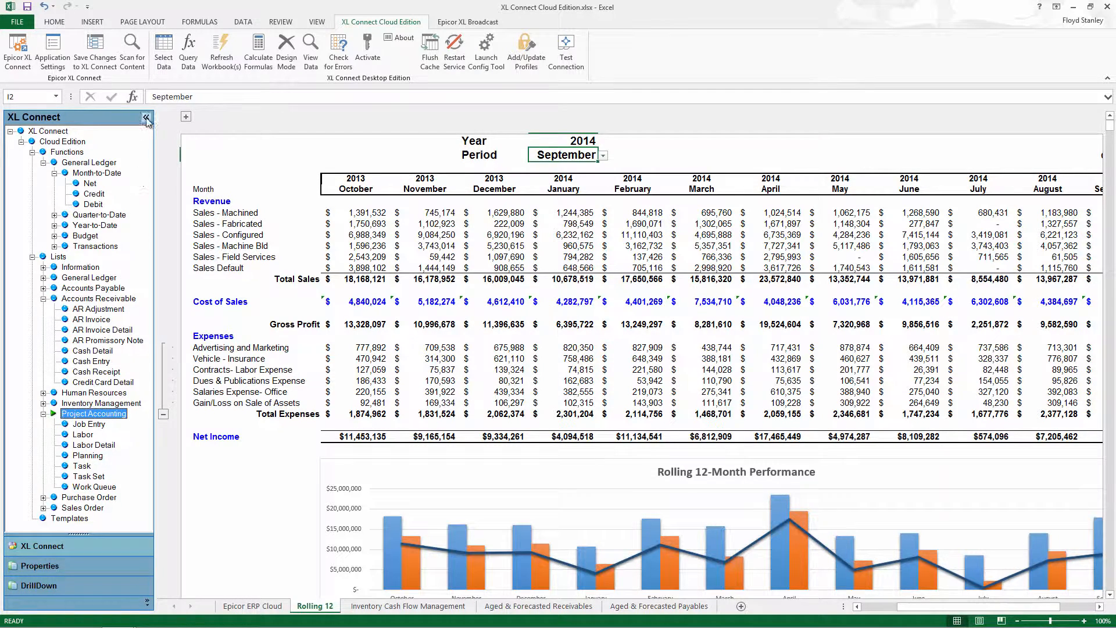
left_click(147, 116)
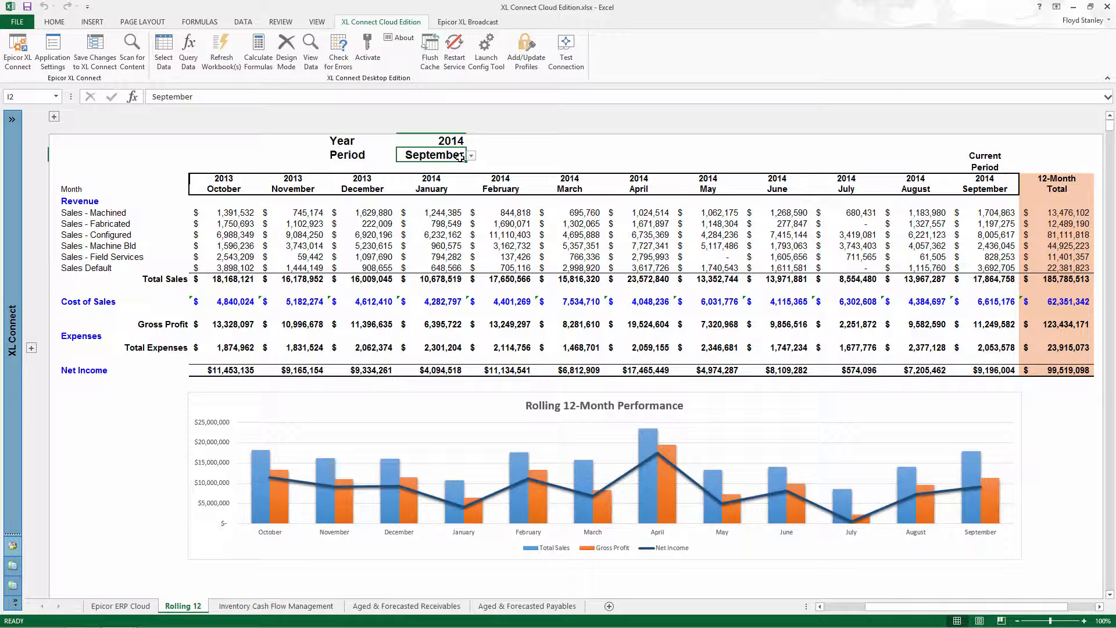
- Set the Period dropdown to October and inspect the February Sales - Configured cell's formula
left_click(470, 155)
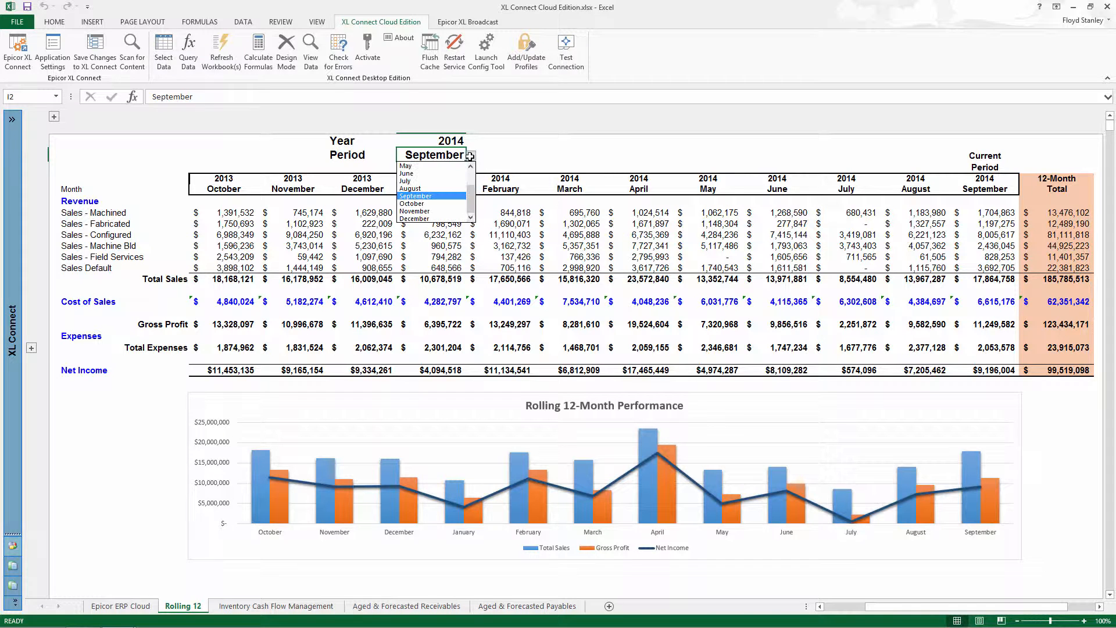
left_click(431, 155)
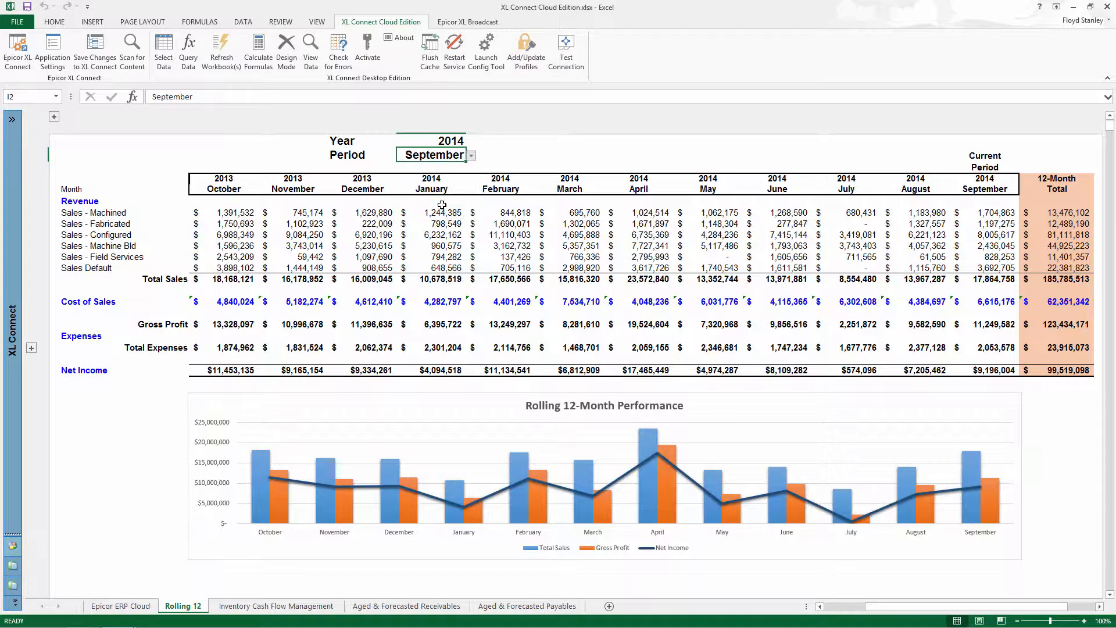
left_click(470, 155)
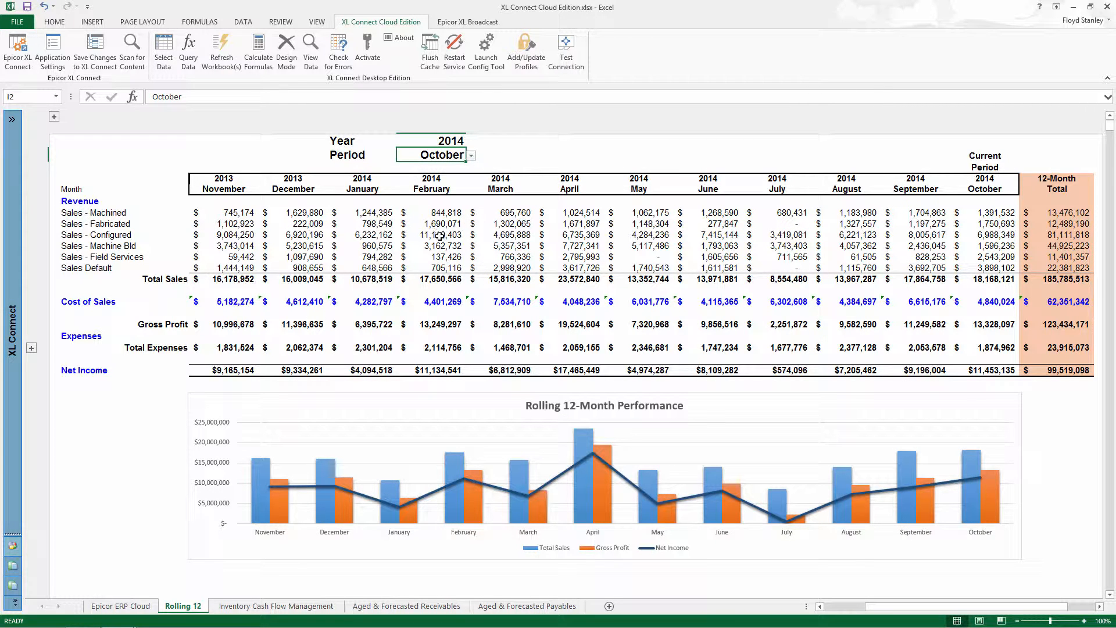
left_click(432, 235)
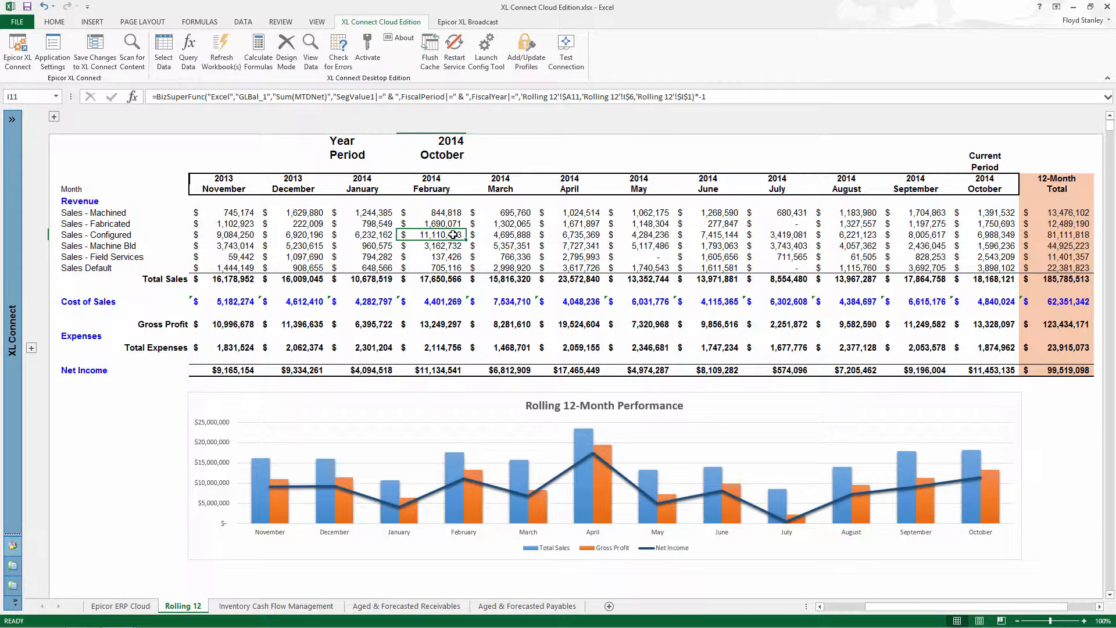
- Run XL Connect Drilldown > Pivot Table on the cell and add Seg2Name rows splitting Evanston and Main
right_click(432, 235)
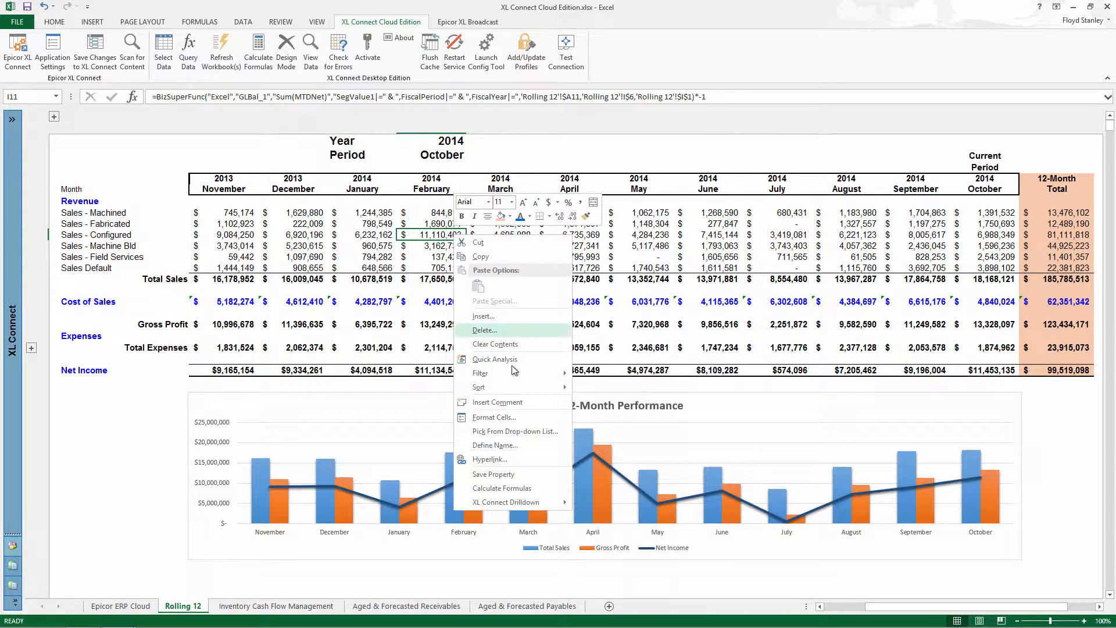
mouse_move(506, 502)
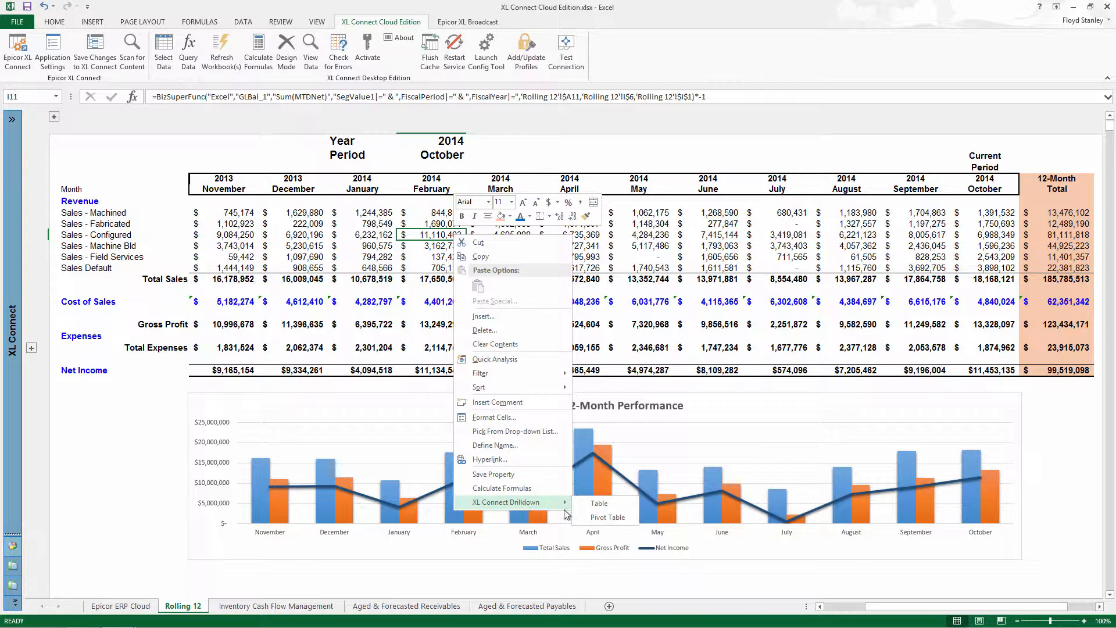
left_click(599, 504)
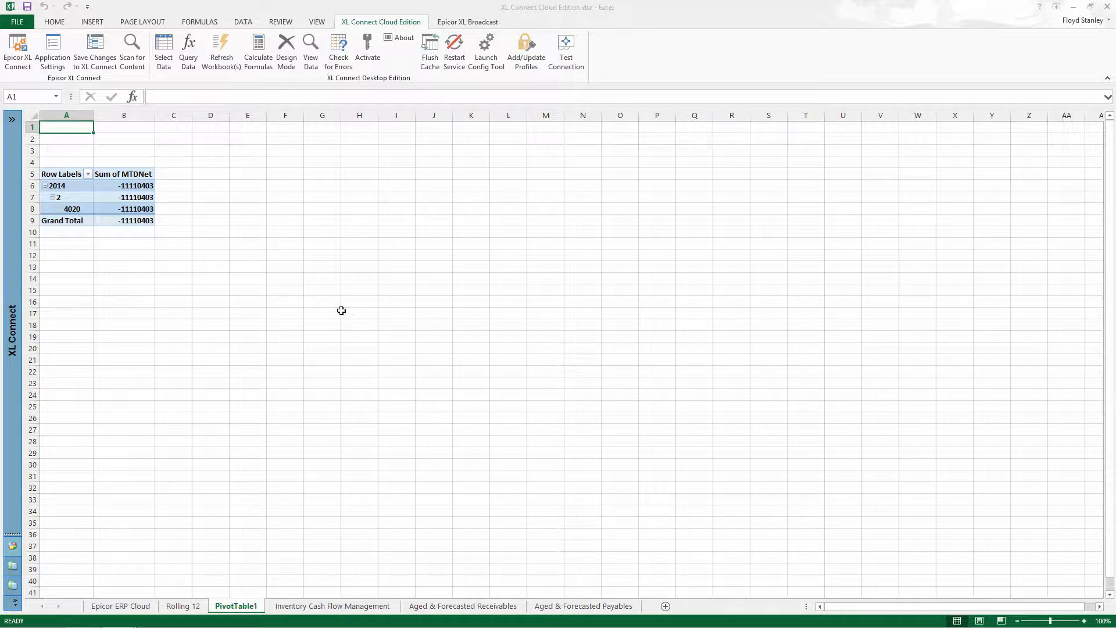
left_click(125, 208)
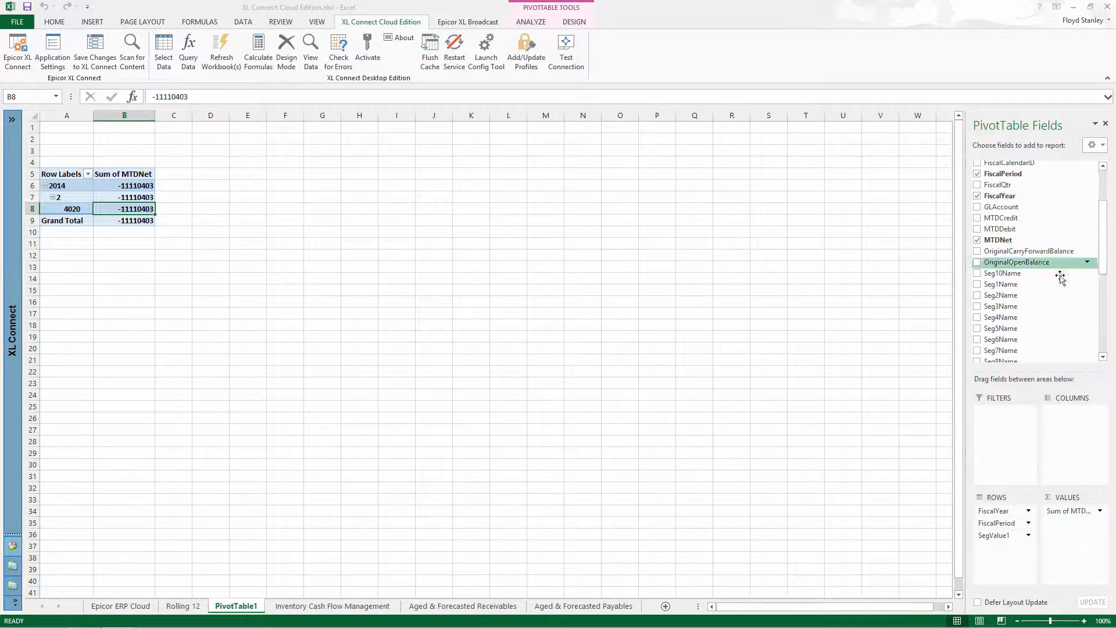
left_click(978, 294)
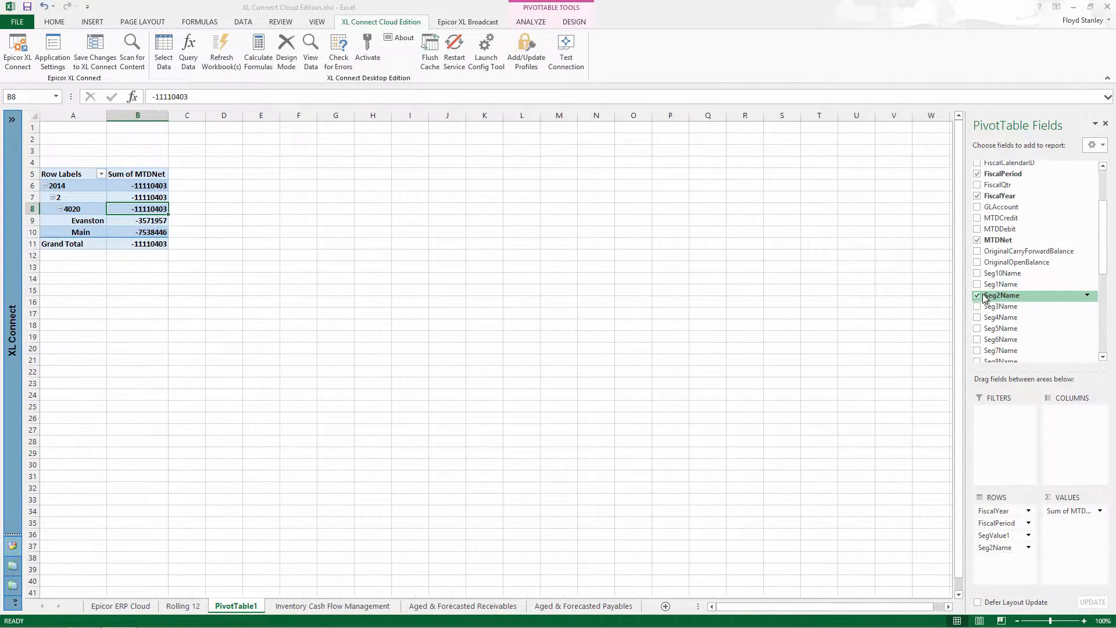
left_click(332, 606)
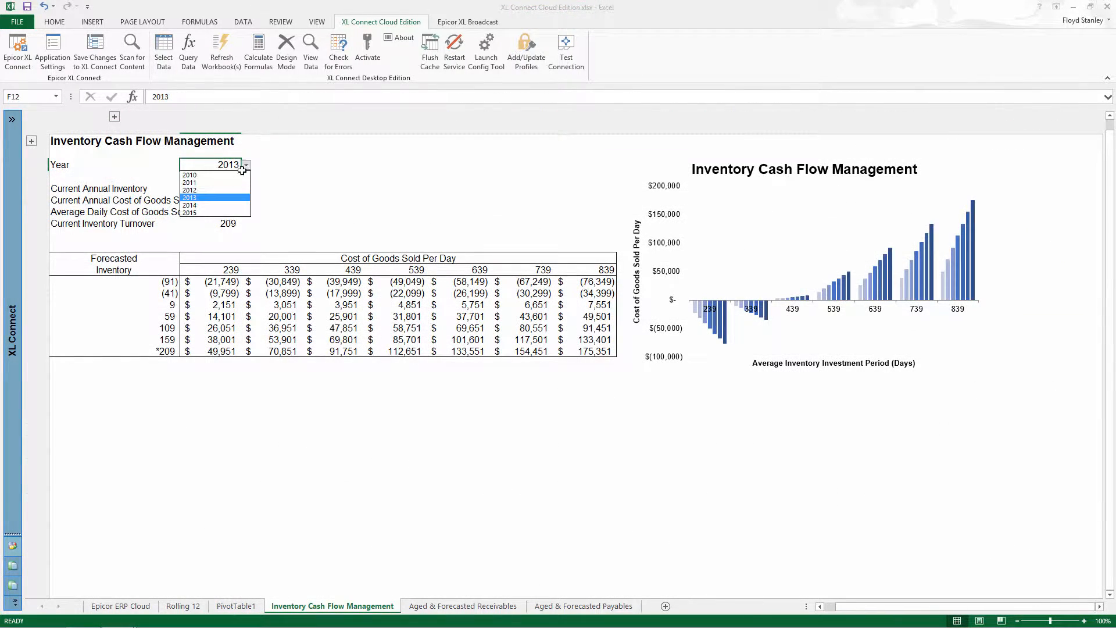
- Set the Inventory Cash Flow year to 2014, view Aged & Forecasted Receivables, then move to the Epicor ERP Cloud sheet
left_click(189, 206)
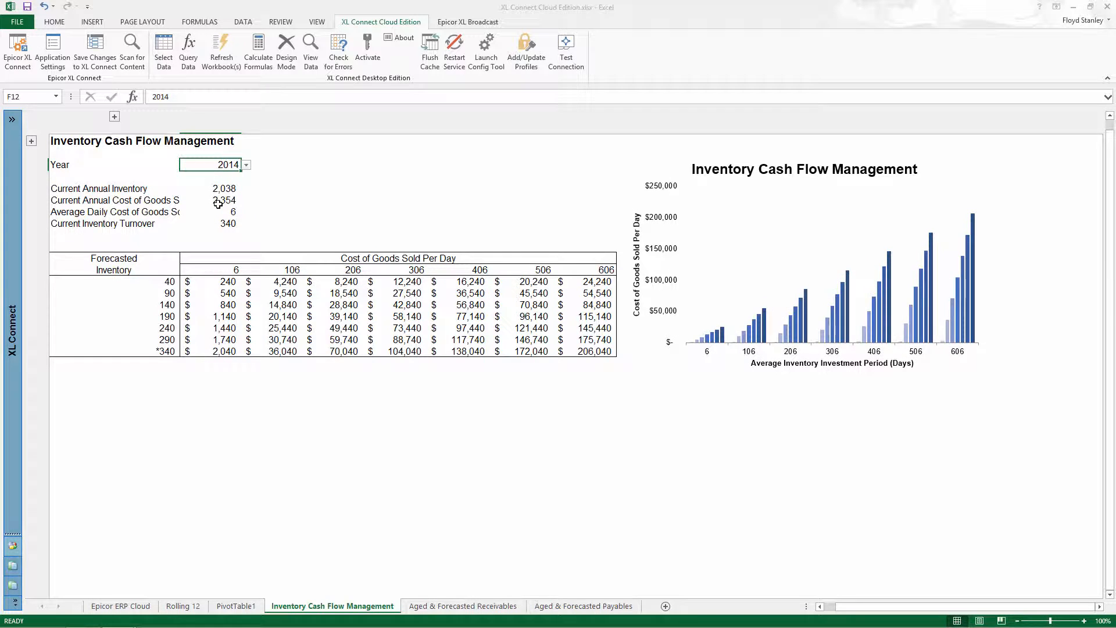
left_click(462, 606)
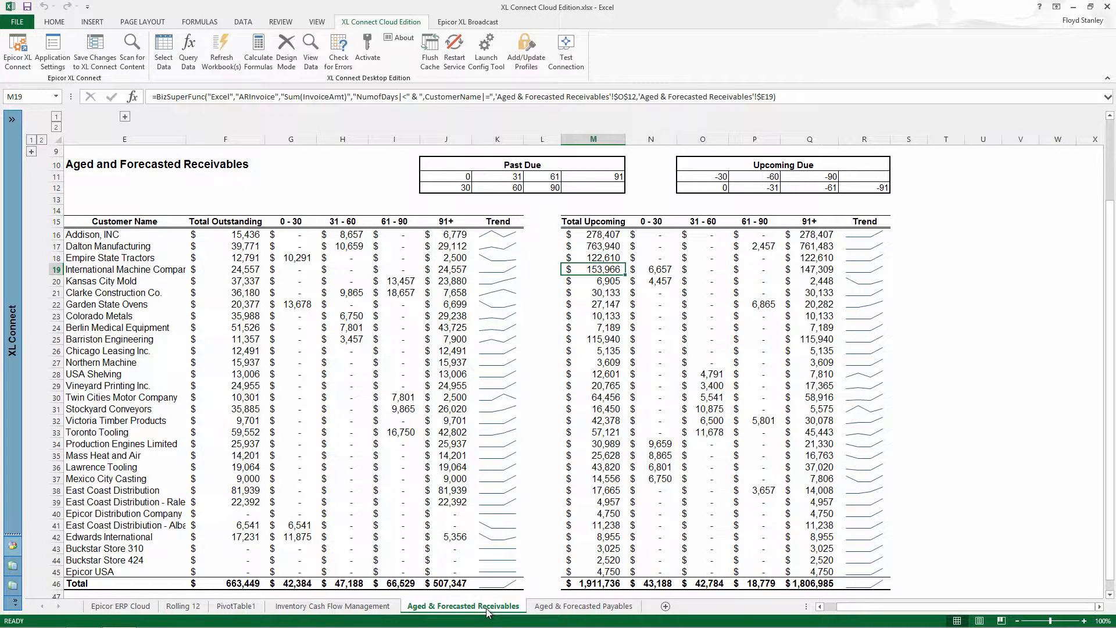
left_click(582, 606)
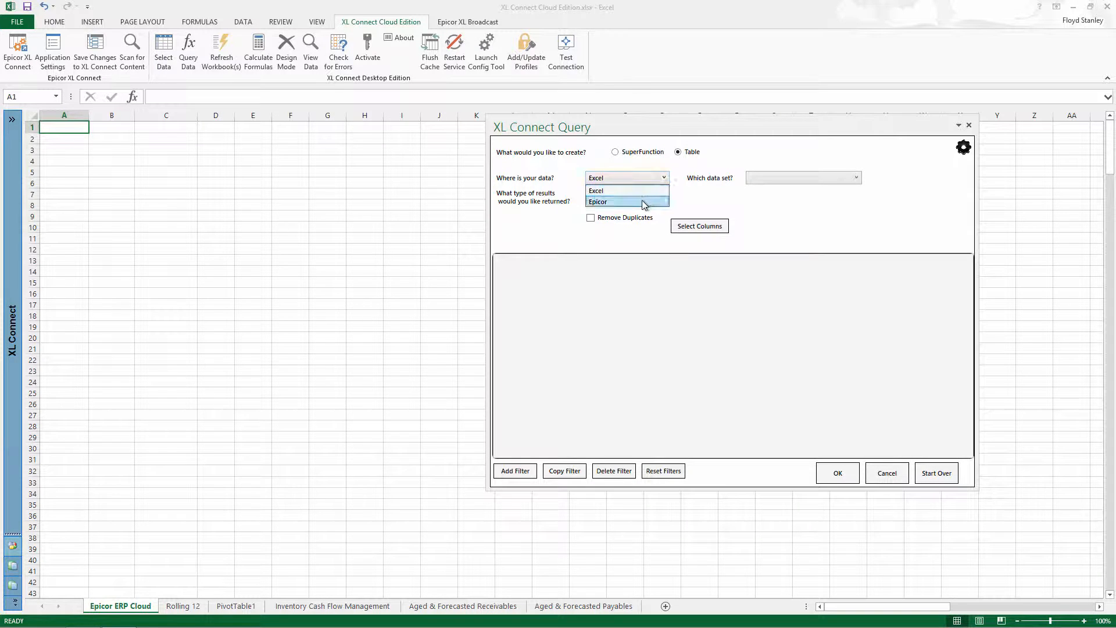
- Query an Epicor data set in XL Connect Query and place the resulting table at cell A1
left_click(599, 201)
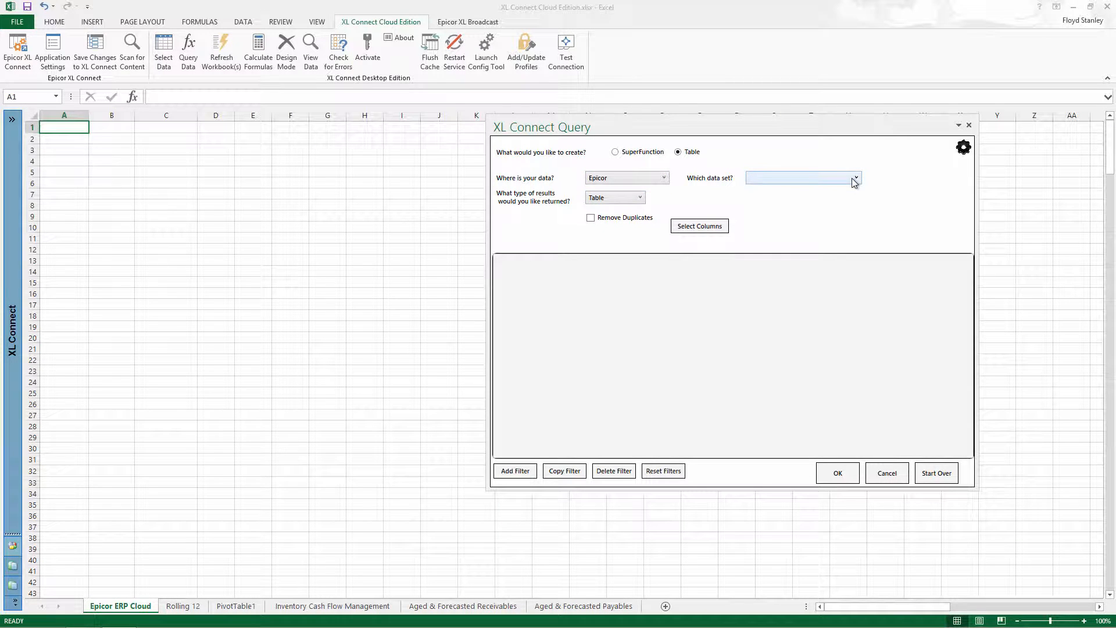
left_click(855, 178)
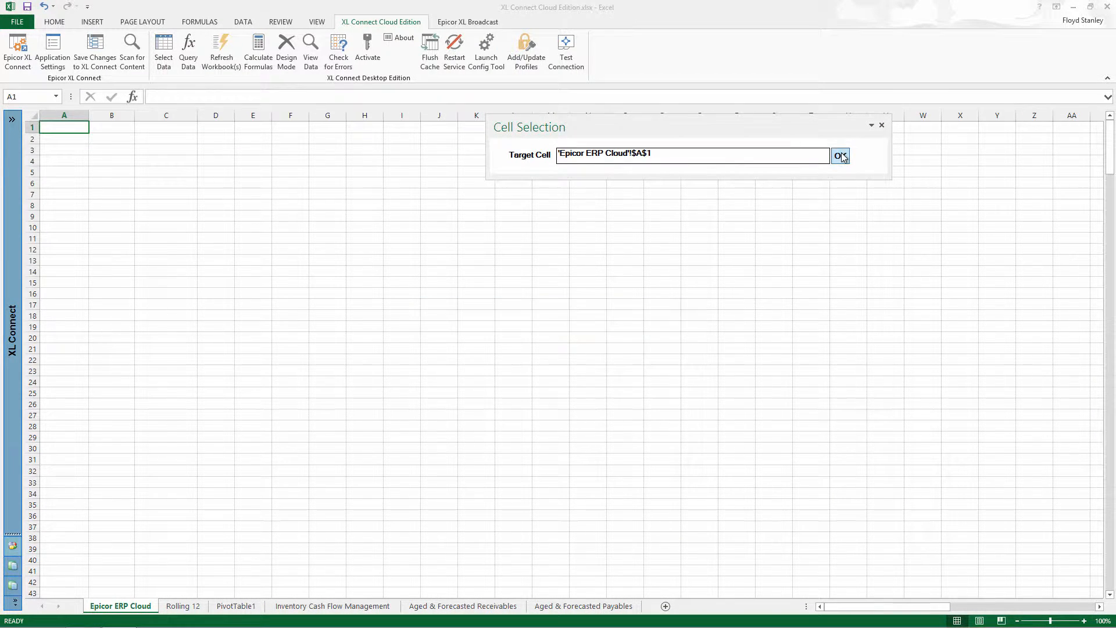
left_click(841, 154)
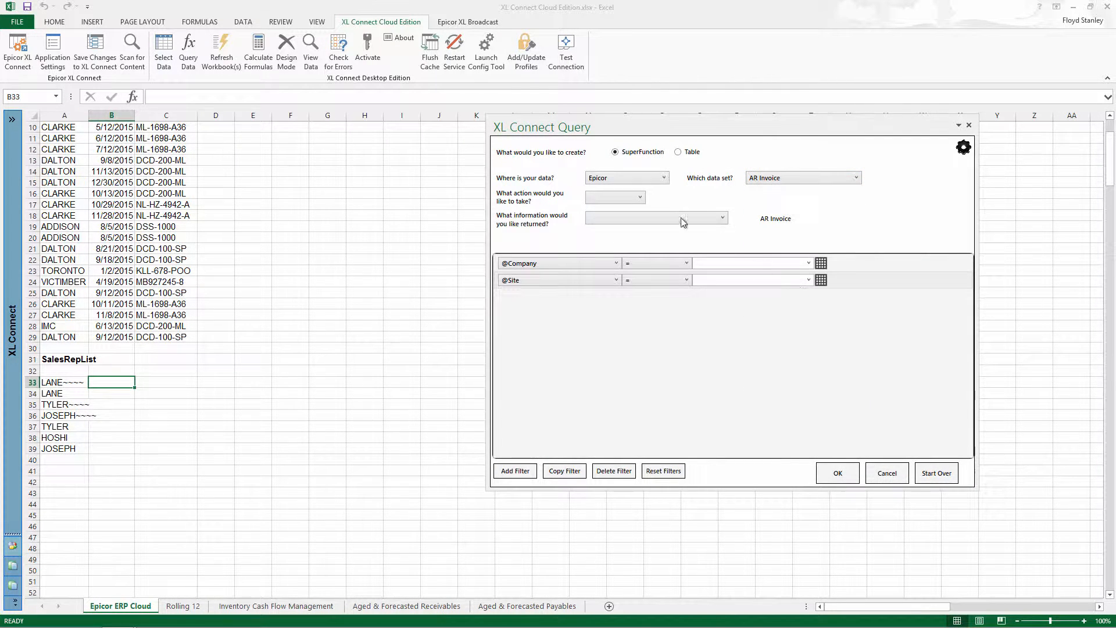
- Insert a Sum of InvoiceAmt SuperFunction for LANE into B33, returning 31700.69
left_click(614, 198)
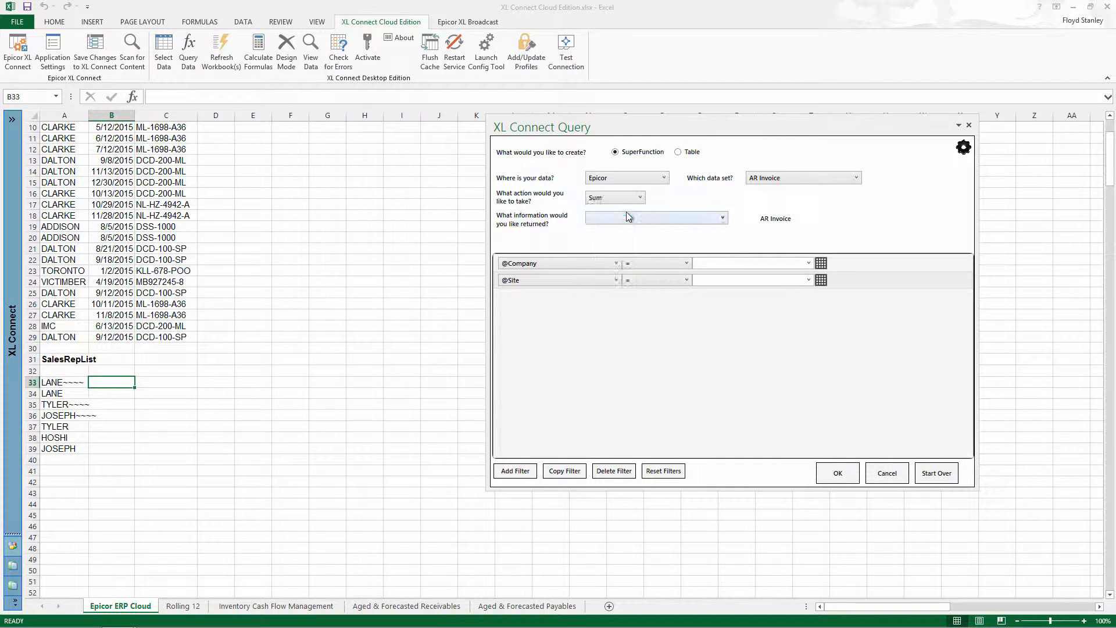
left_click(721, 217)
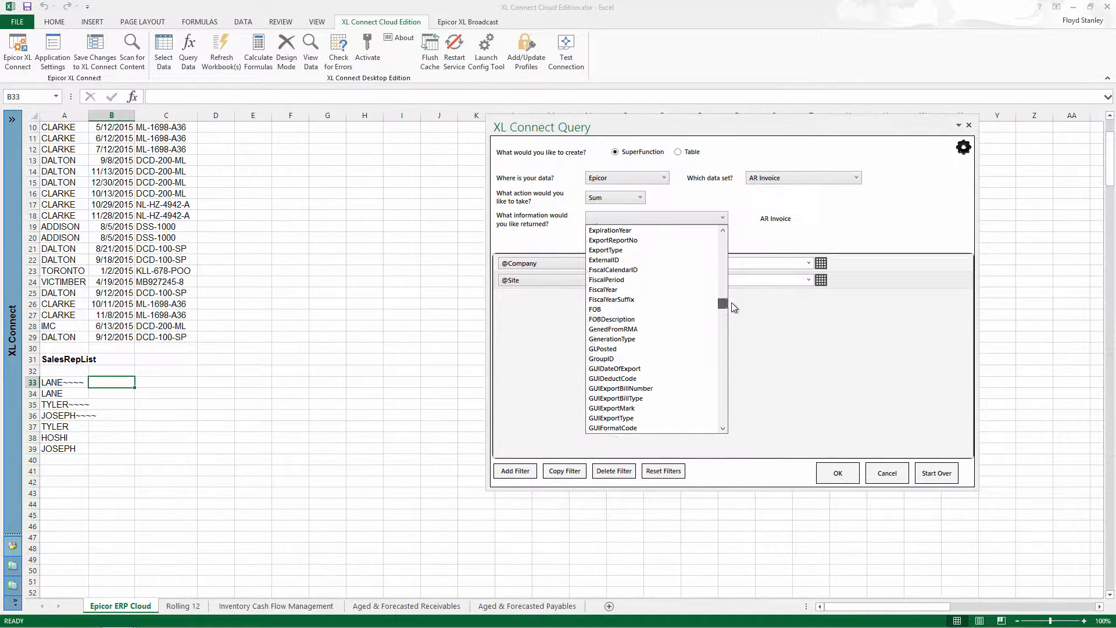
scroll("down", 3)
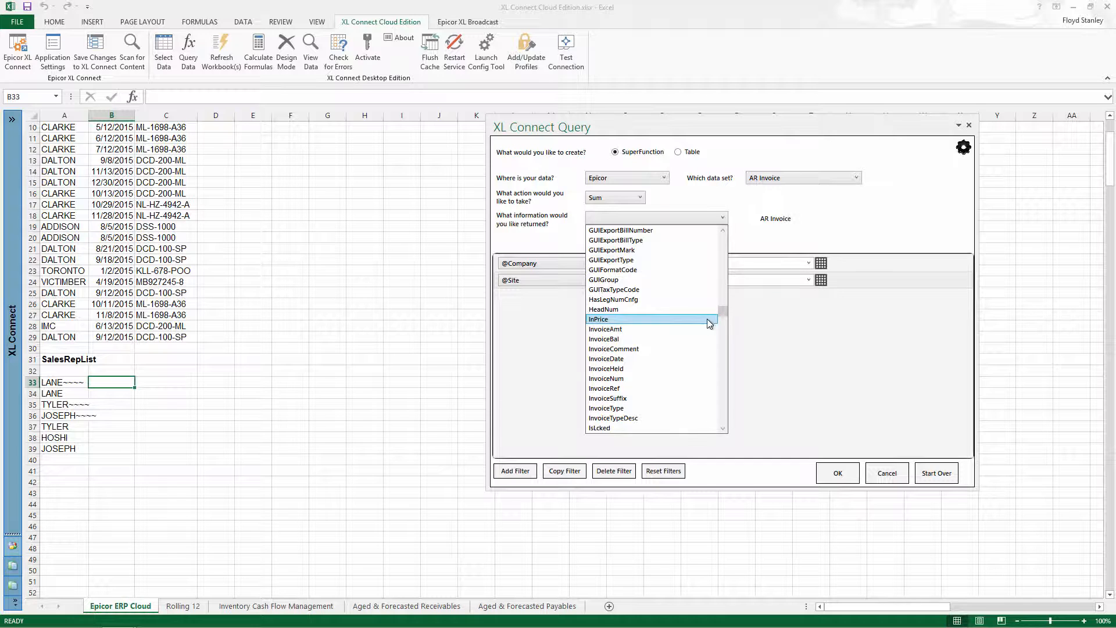
left_click(604, 328)
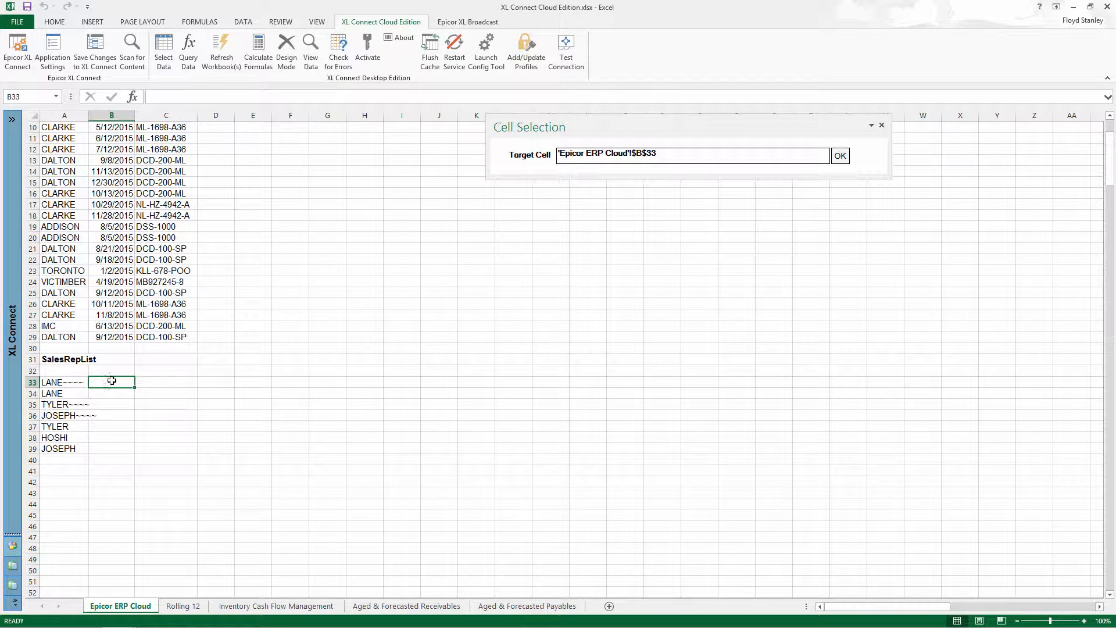
left_click(841, 154)
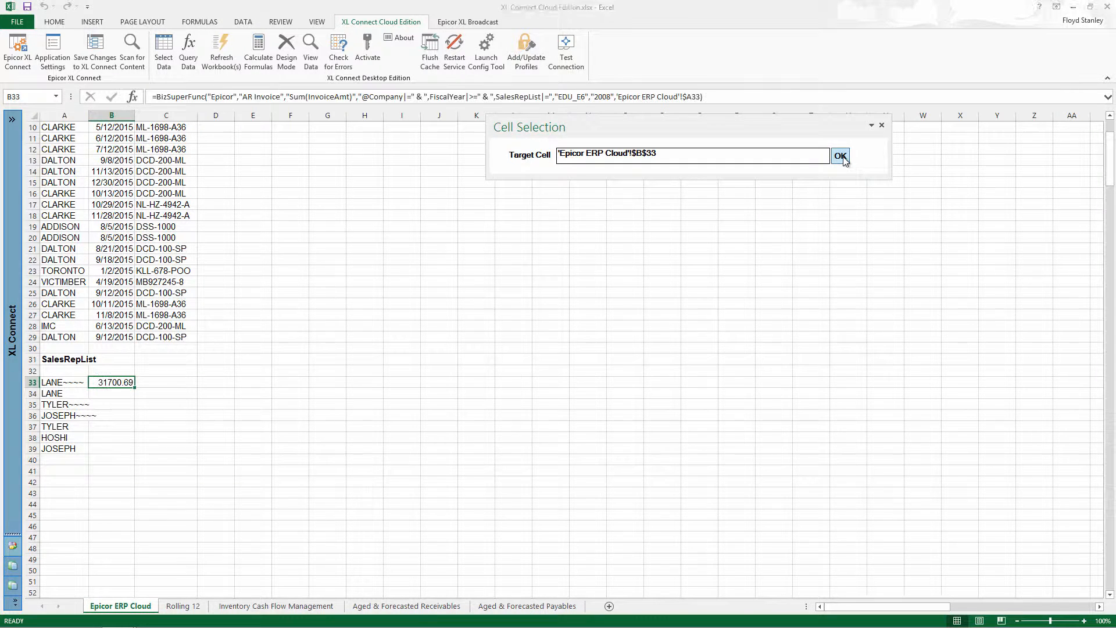
left_click(840, 154)
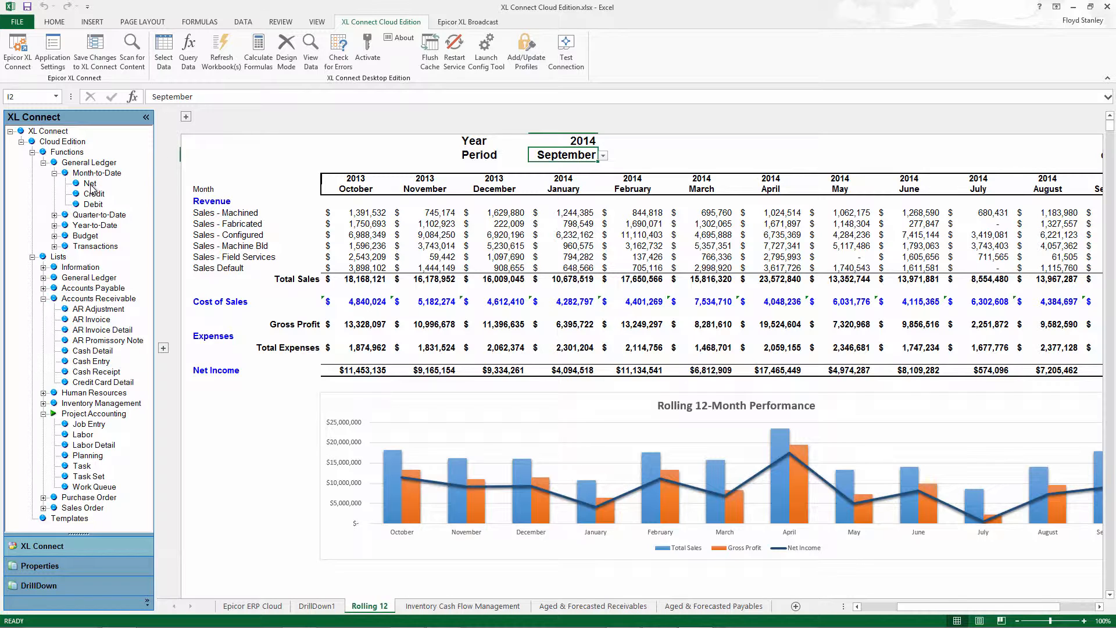
- Drop the General Ledger Month-to-Date Net function onto the sheet and review its GL Balance Master MTDNet query filters
left_click(91, 183)
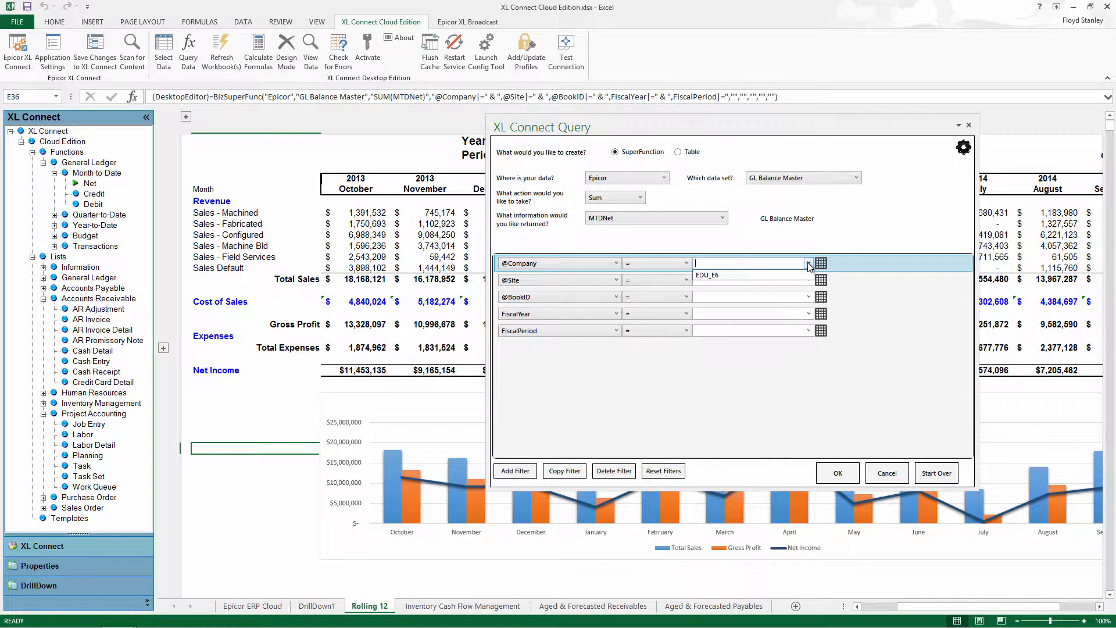
left_click(807, 279)
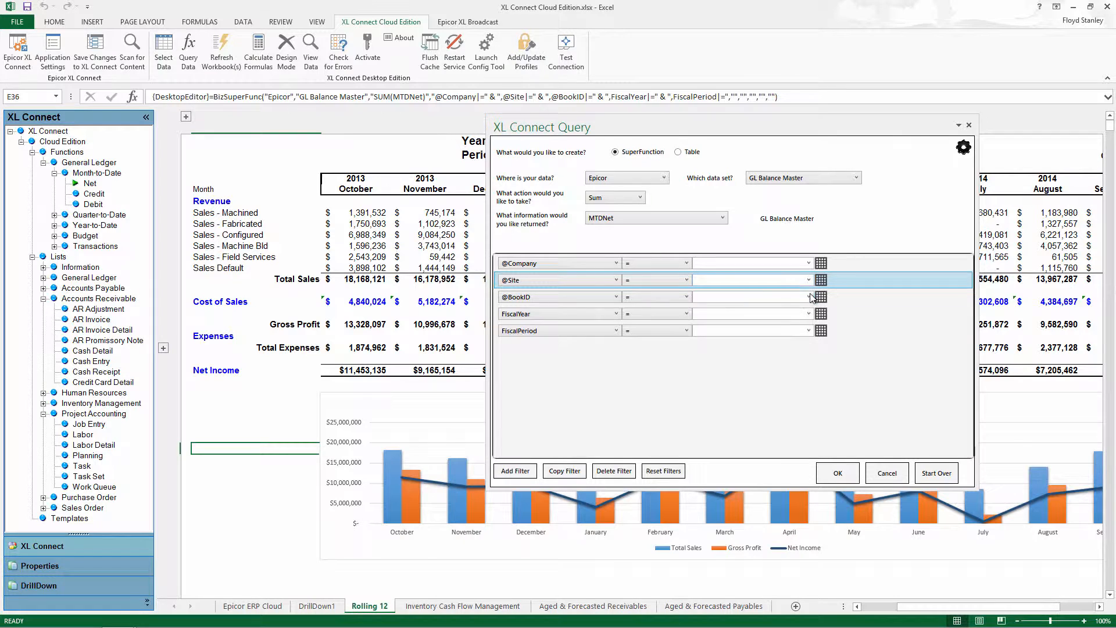
left_click(748, 297)
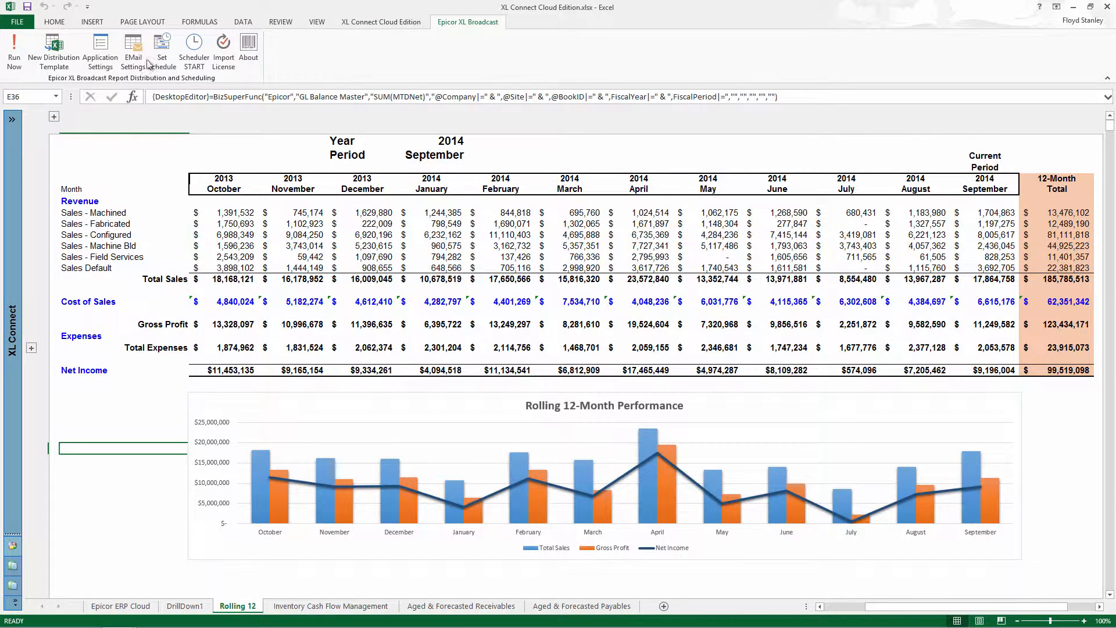
- Create a new XL Broadcast distribution template sheet listing render formats like PDF, XLSX and XLSM
left_click(114, 605)
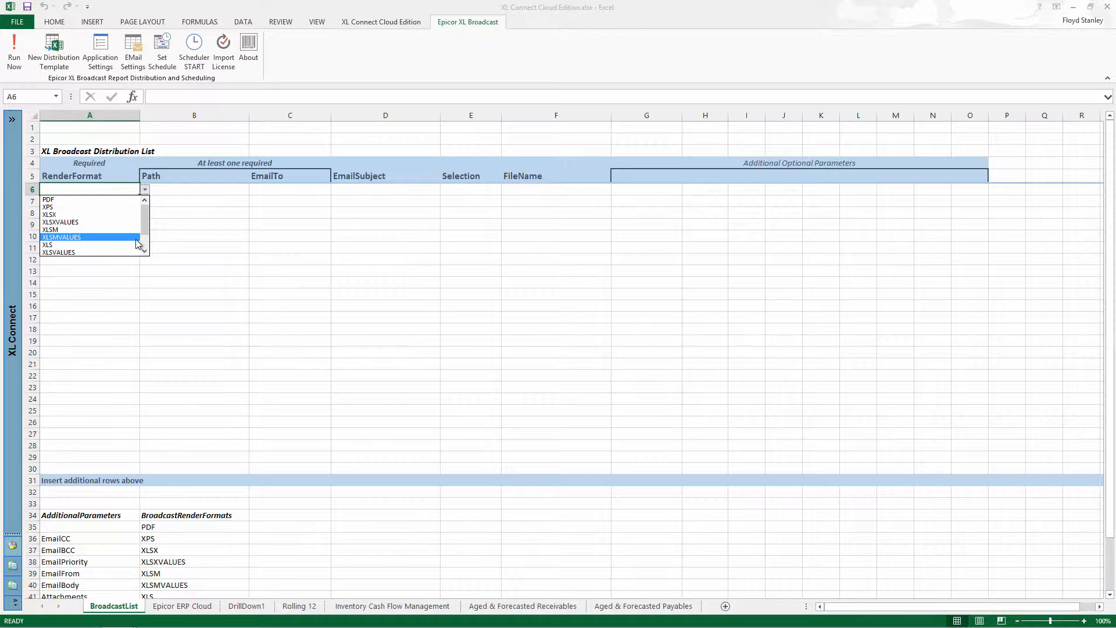
mouse_move(46, 245)
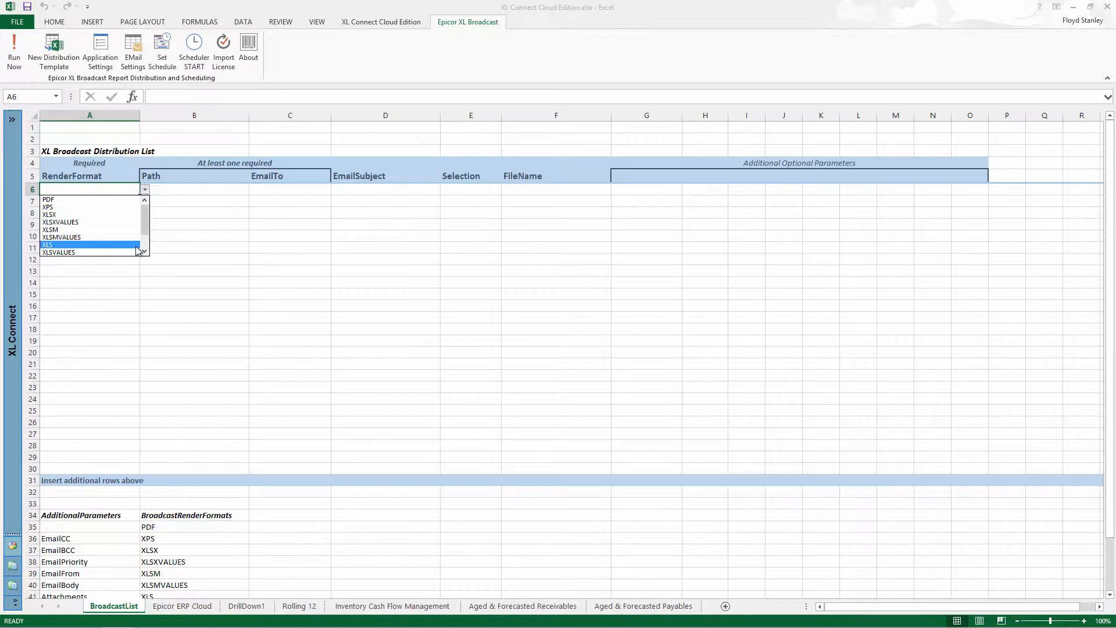